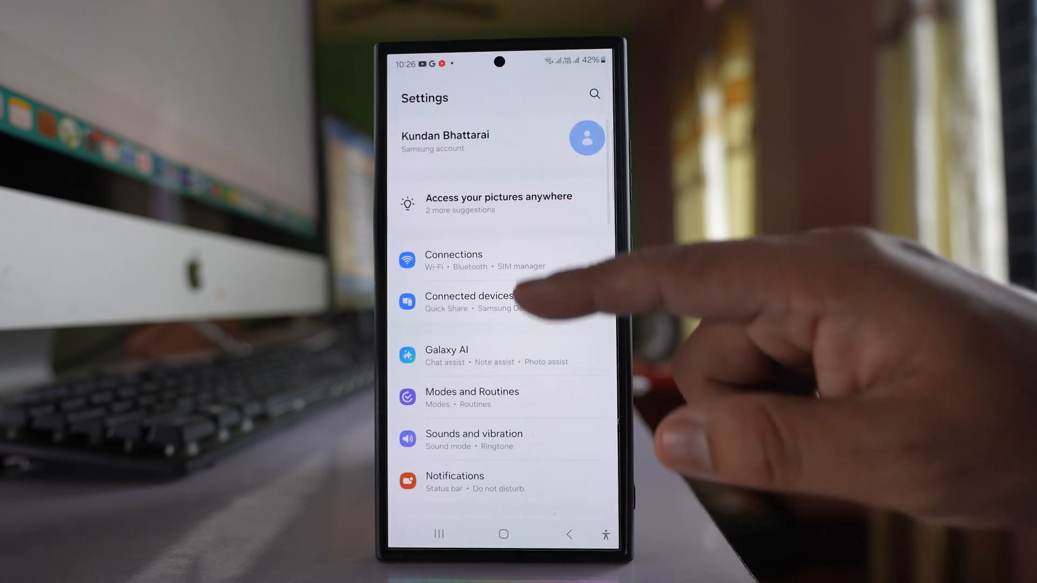
- Go to Notifications and open the Do not disturb page
click(455, 482)
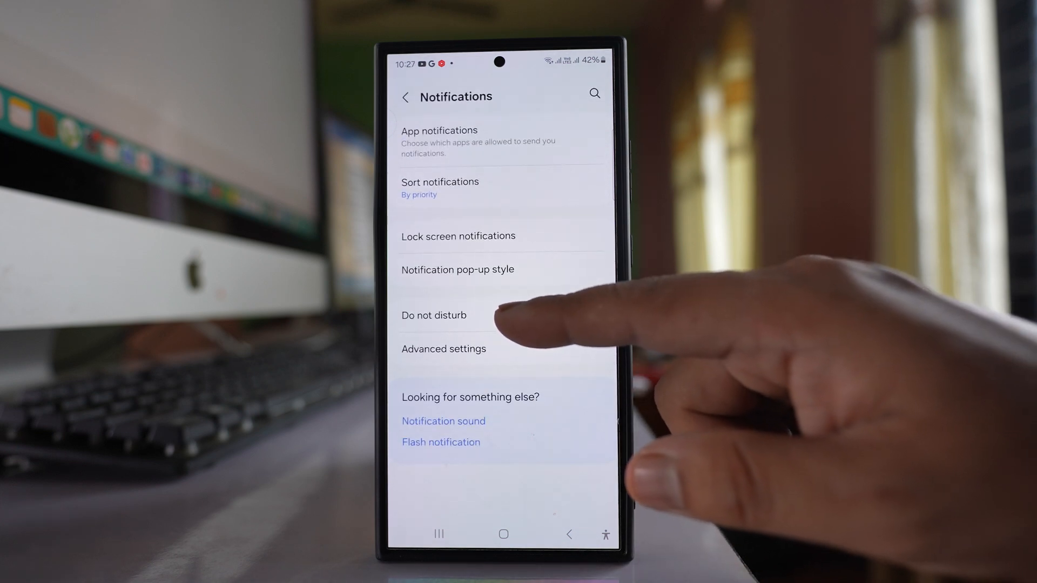
click(433, 316)
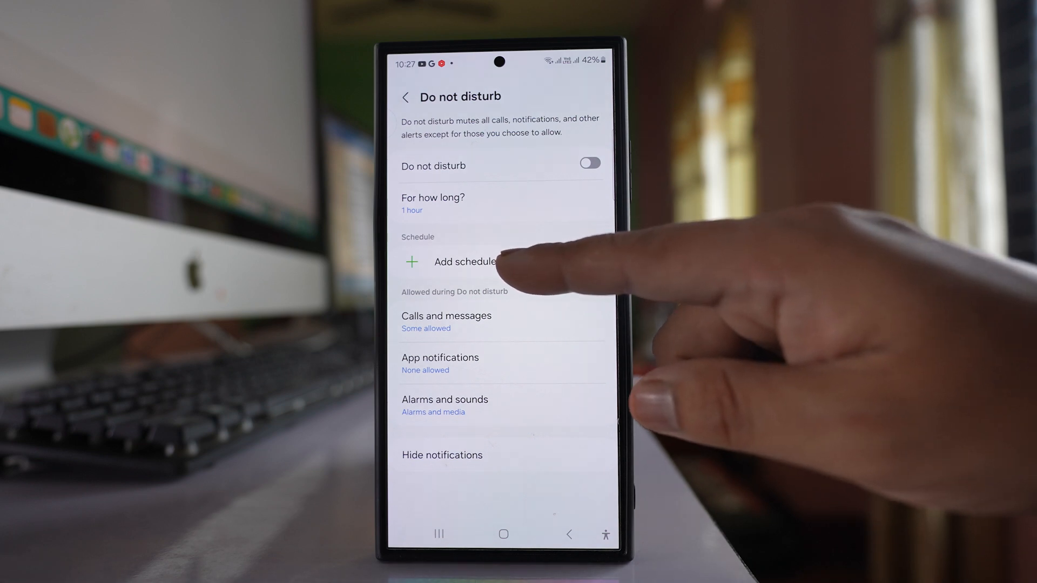
- Add a new Do not disturb schedule and name it 'abc'
click(463, 262)
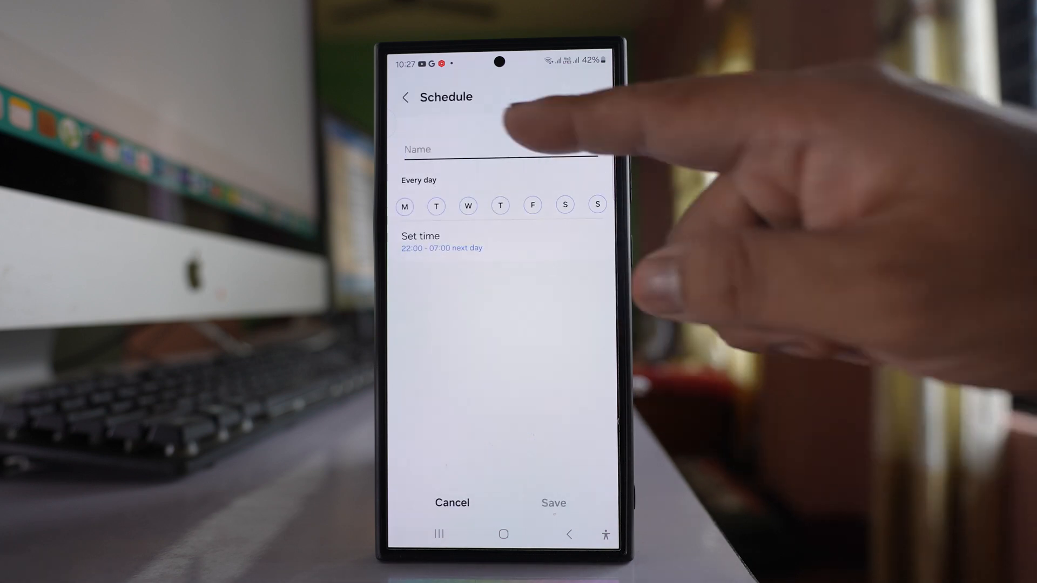
click(501, 149)
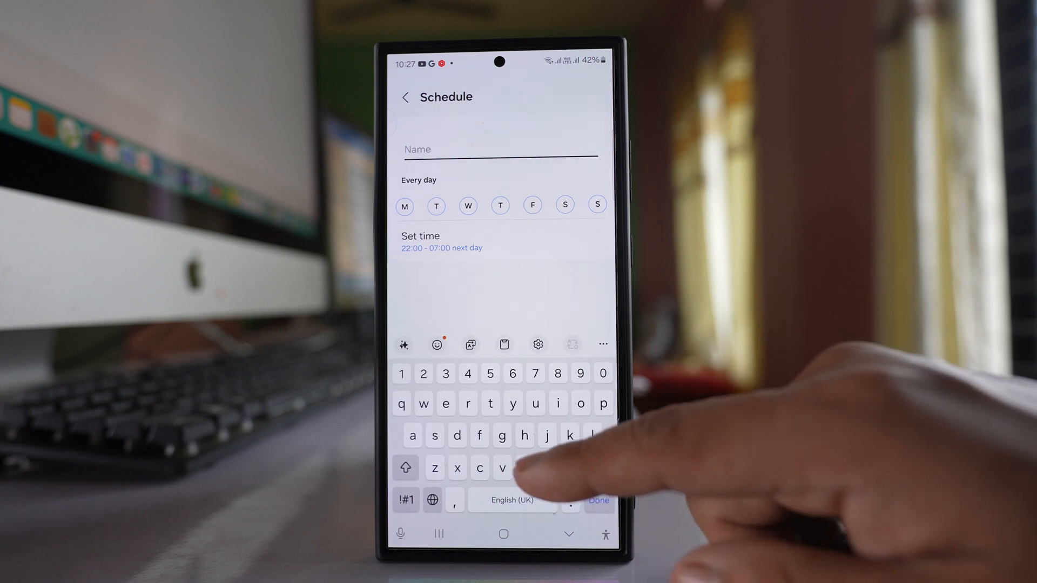
text(abc)
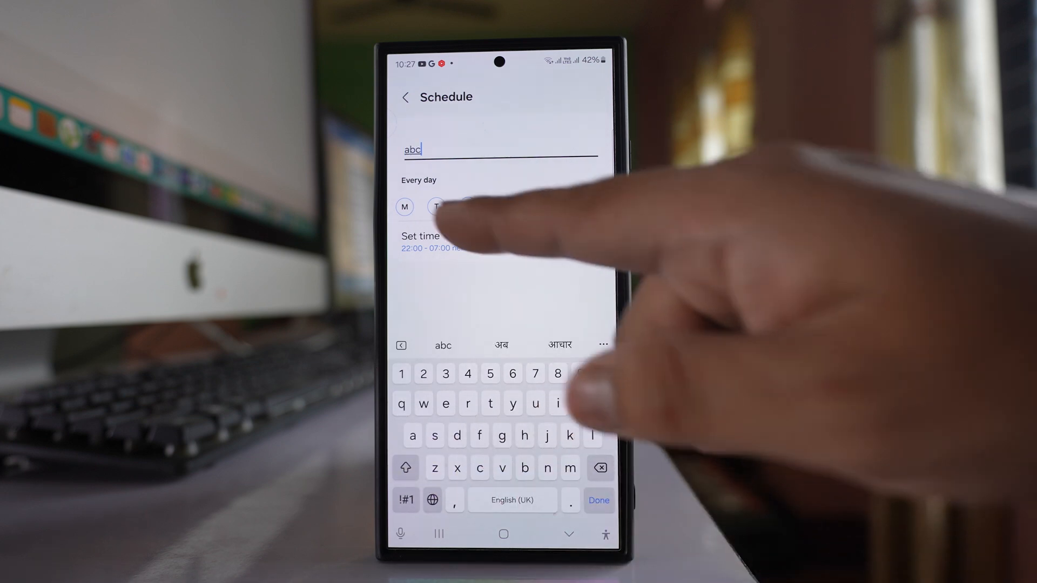
click(404, 207)
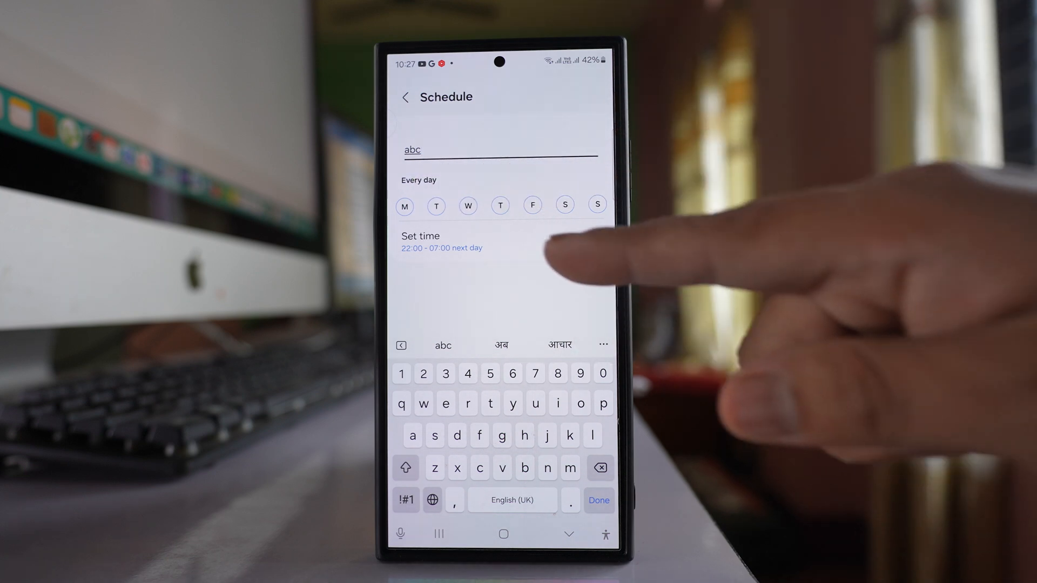
- Change the abc schedule's end time to 05:00 and save it
click(442, 241)
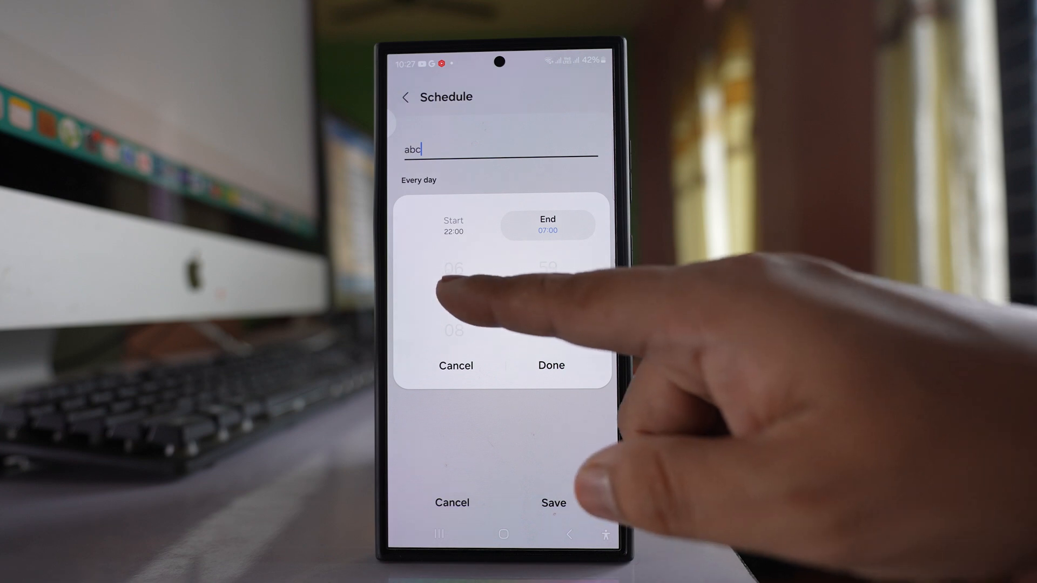
scroll(down, 3)
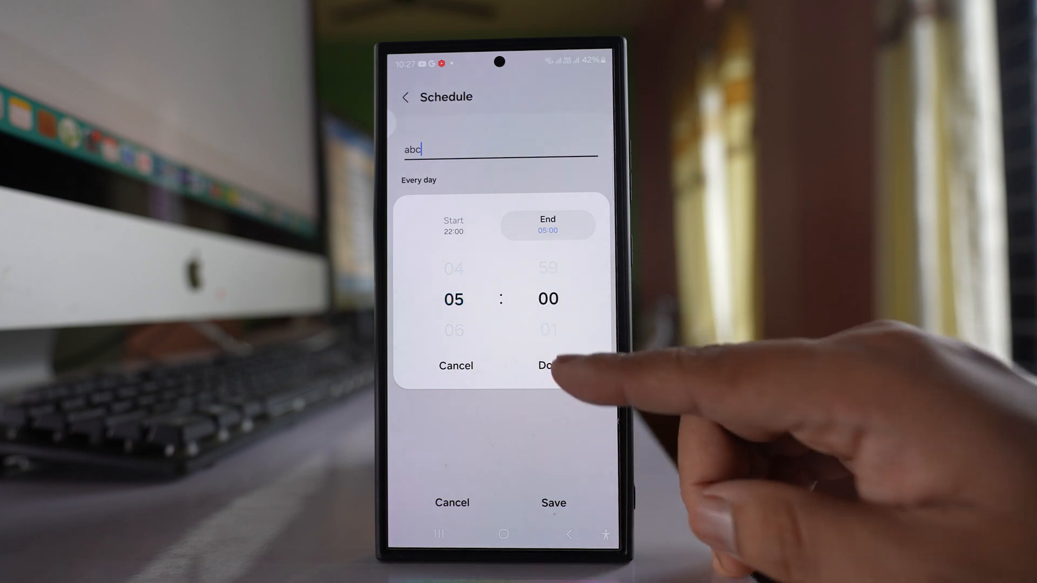
click(551, 365)
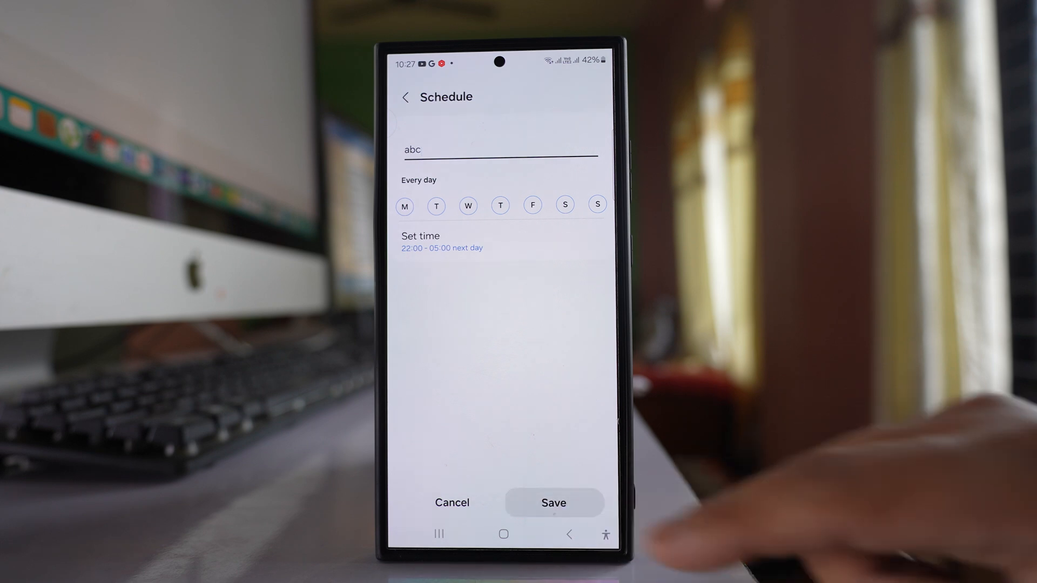
click(553, 503)
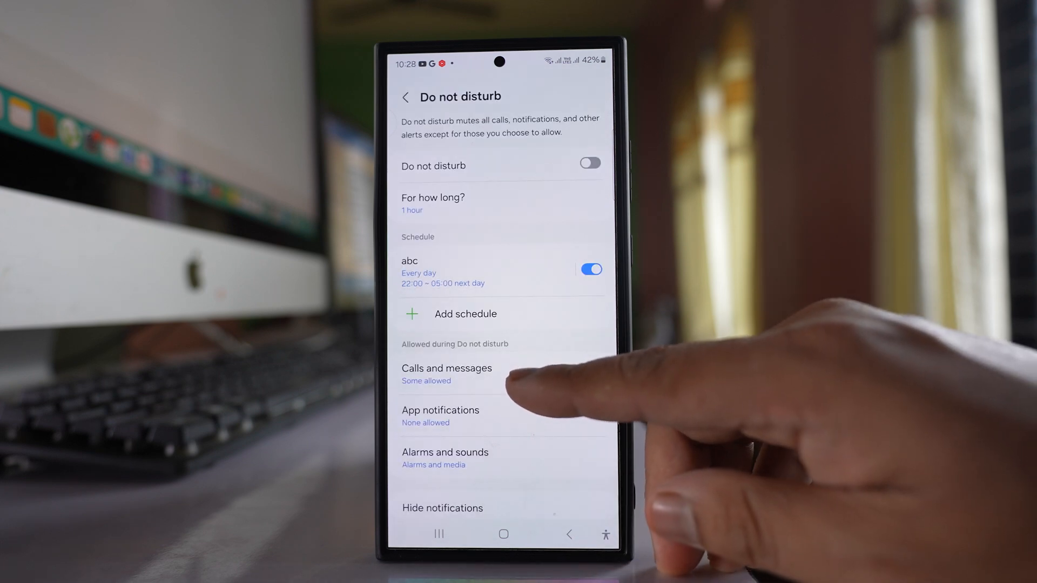
click(447, 368)
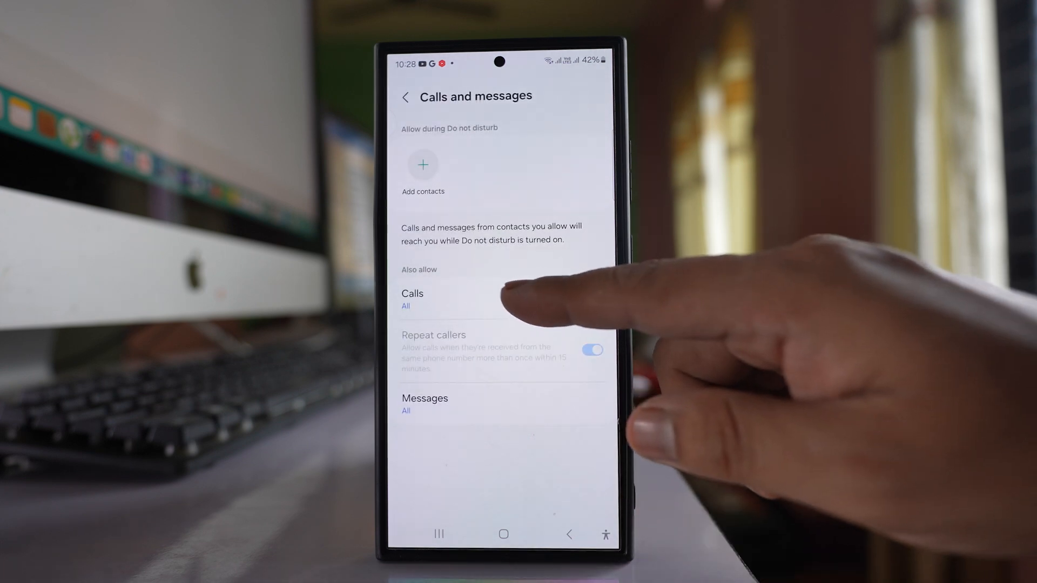
click(412, 297)
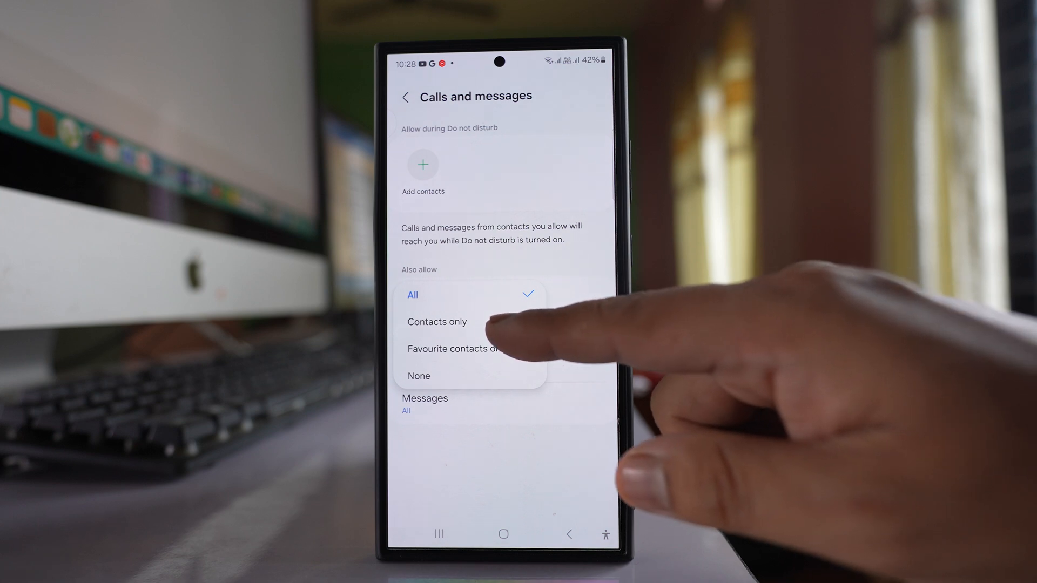
click(437, 322)
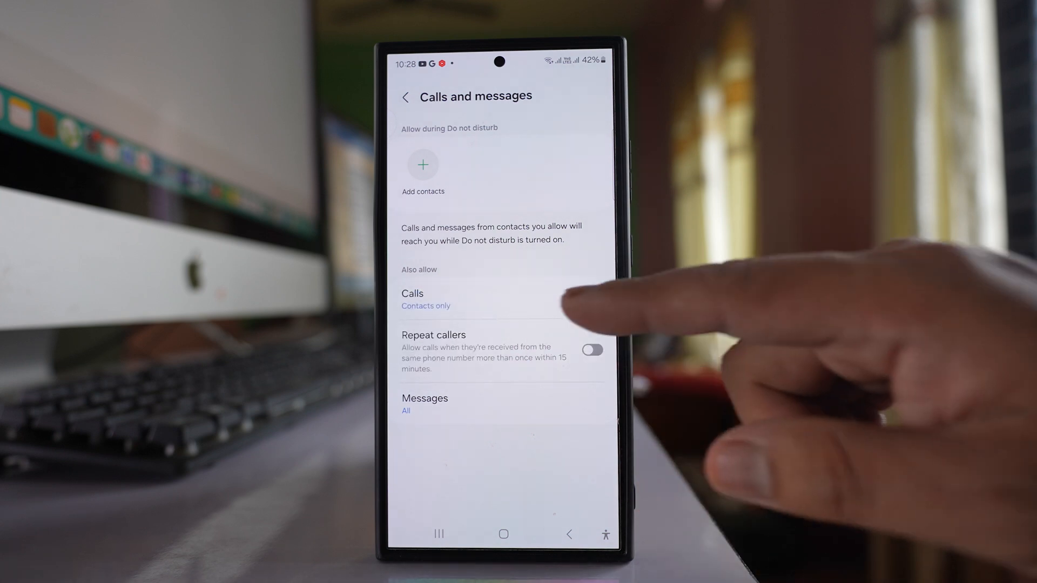
mouse_move(562, 311)
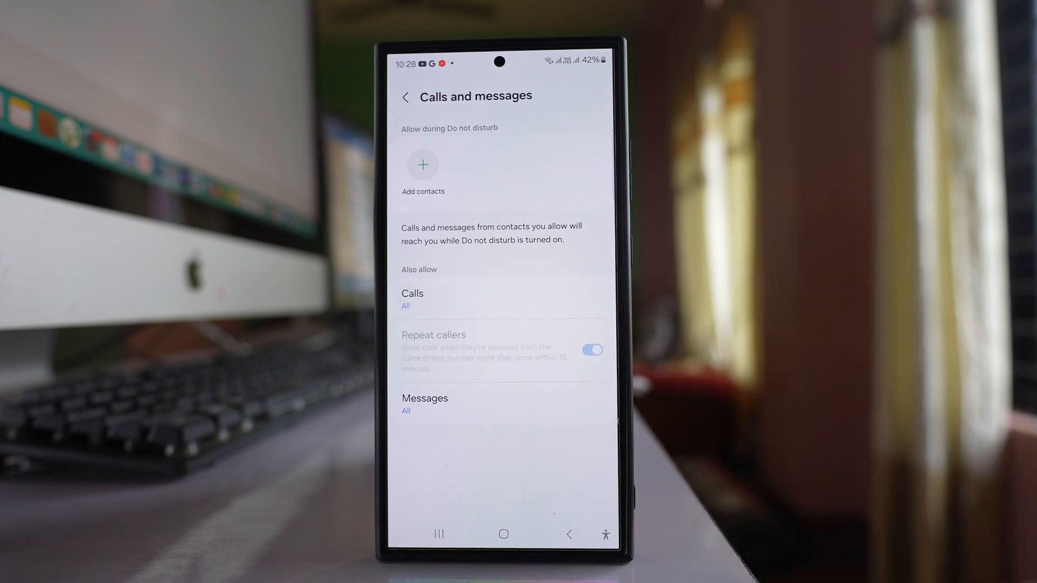
click(425, 403)
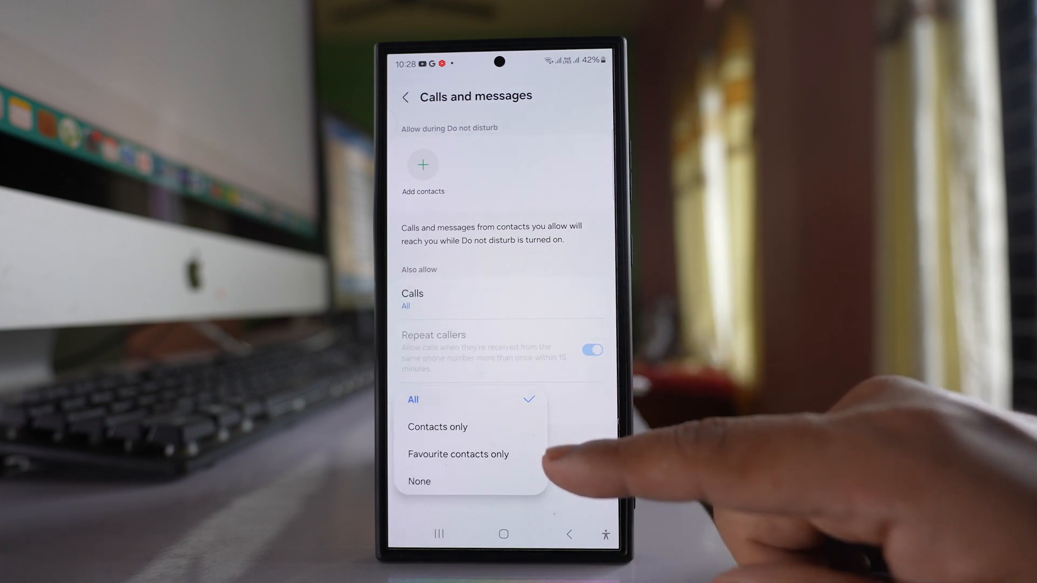
click(413, 399)
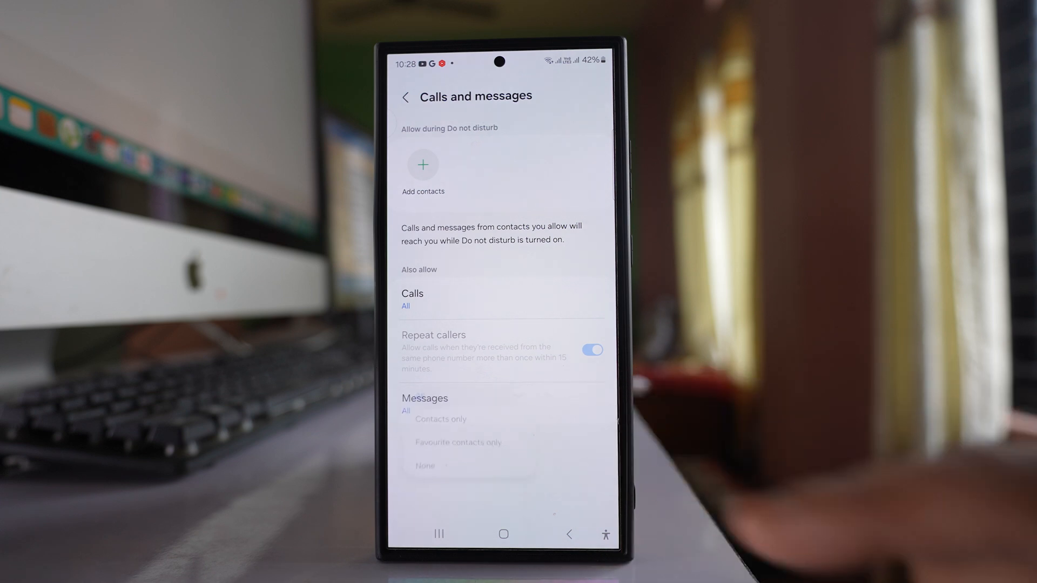
click(405, 410)
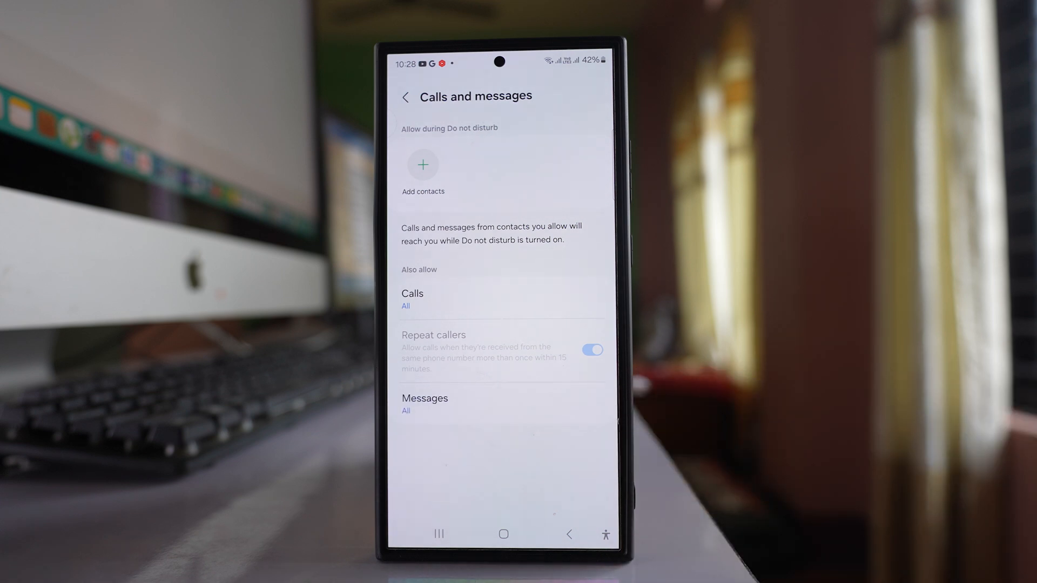
click(406, 97)
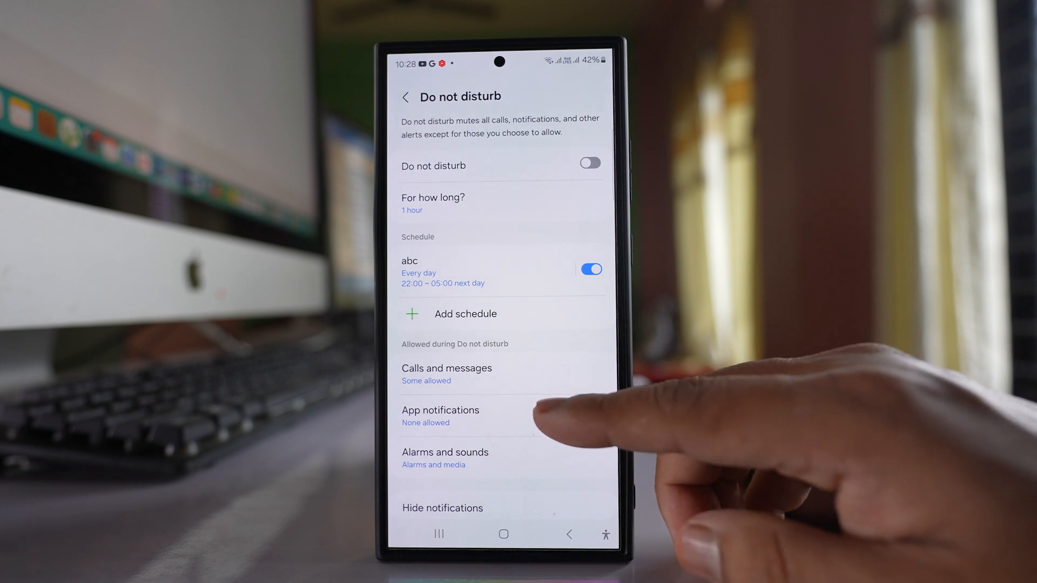
- Add Phone and Messages as the apps allowed to notify during Do not disturb
click(440, 410)
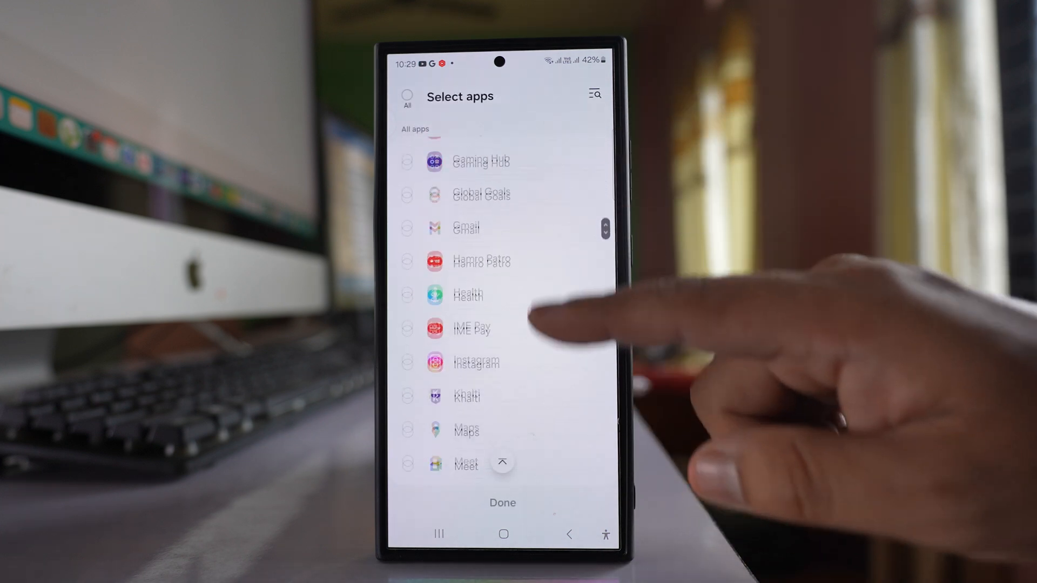
scroll(up, 3)
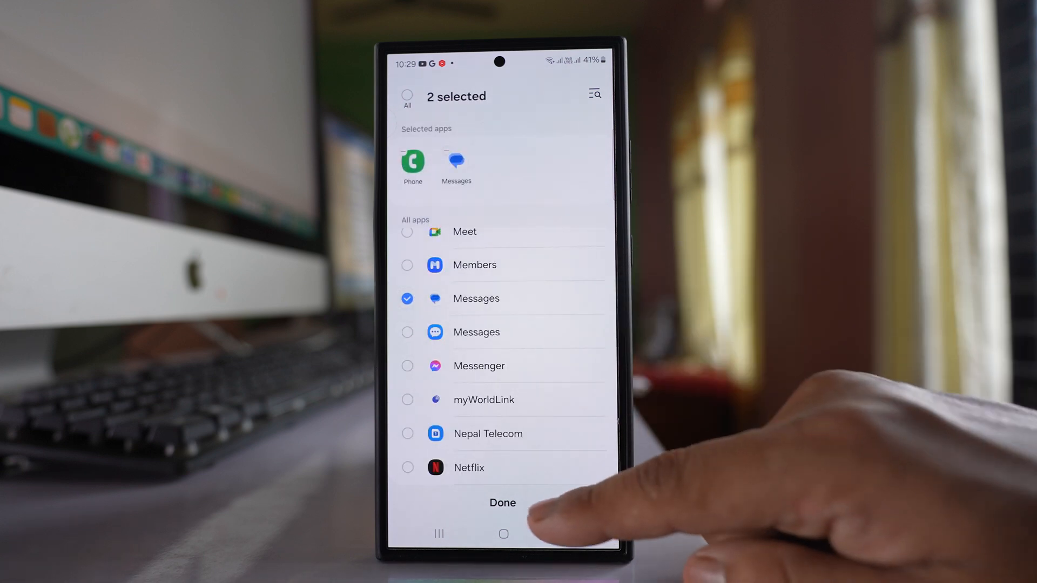
click(503, 503)
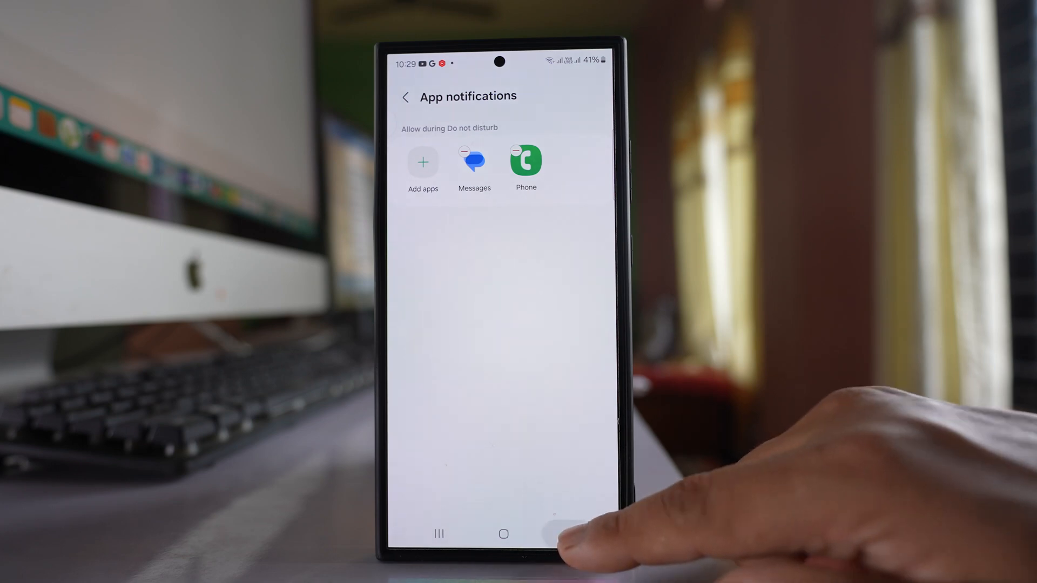
click(405, 97)
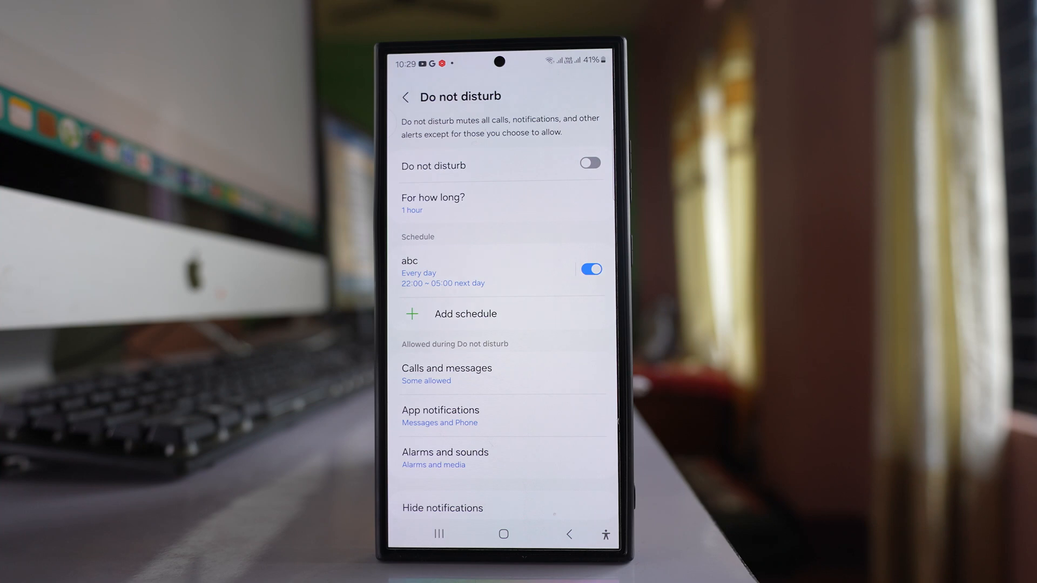
- Turn off Media sound and Alarms under Alarms and sounds for Do not disturb
click(446, 458)
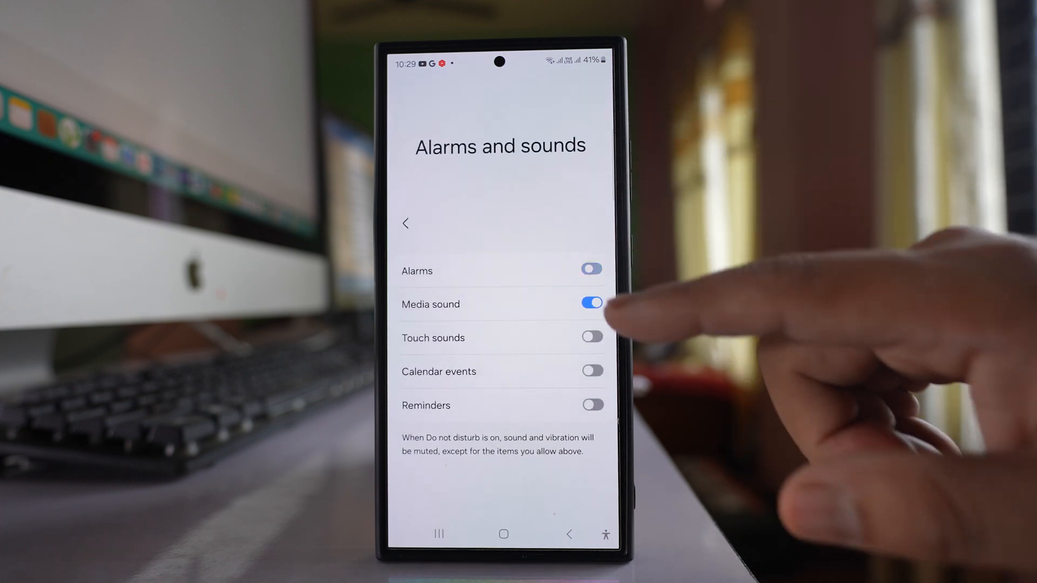
click(591, 304)
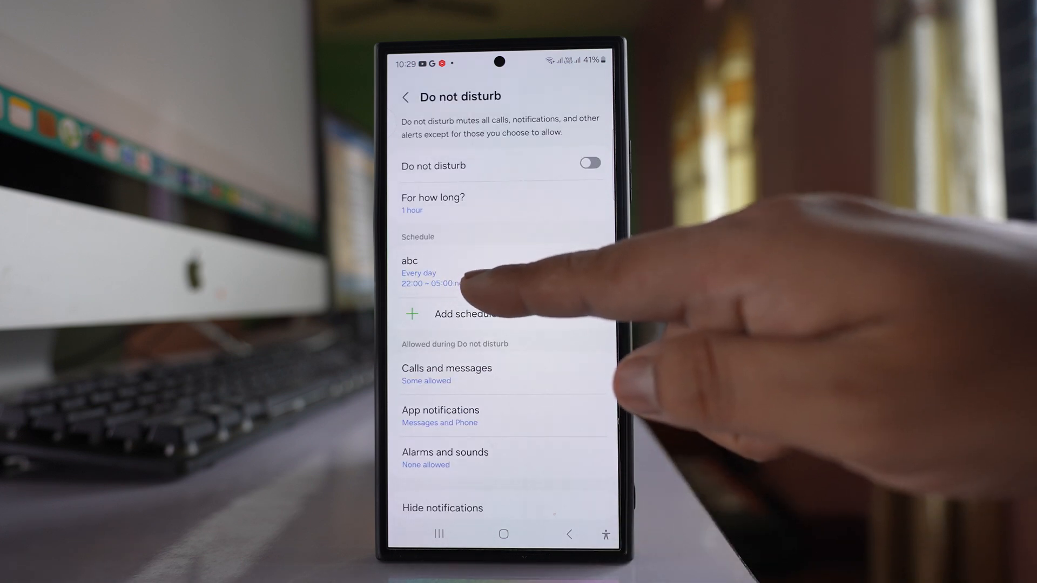
click(589, 269)
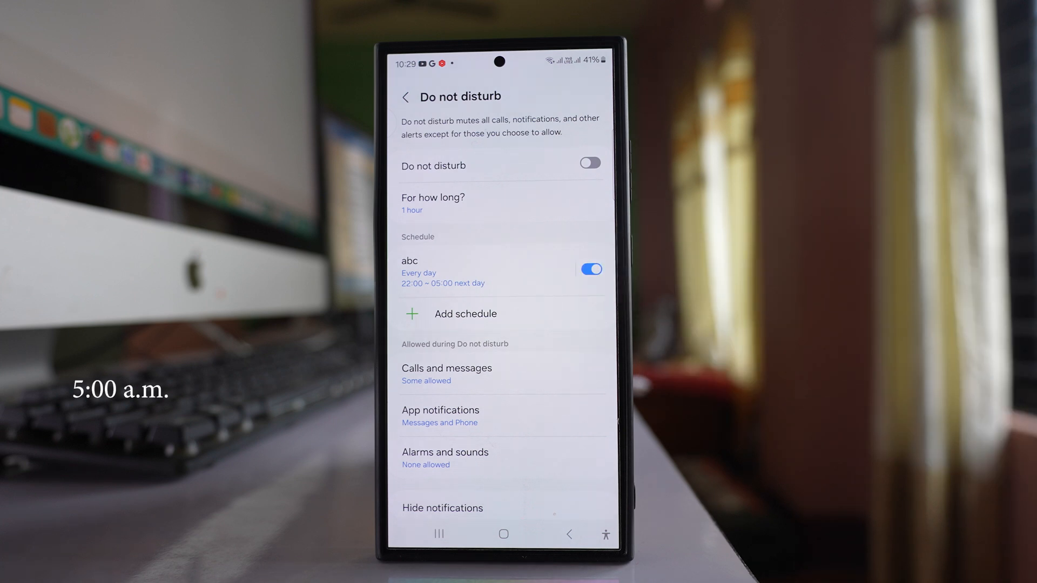